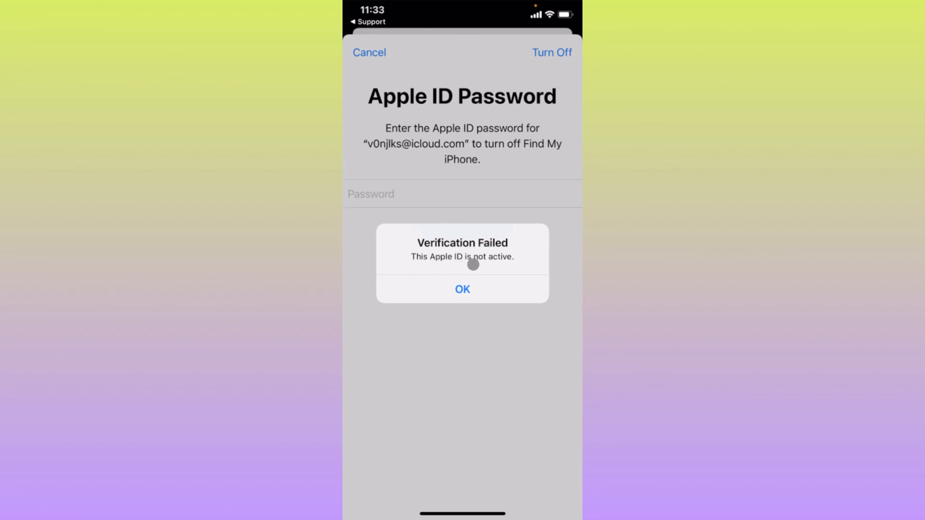
{"action": "mouse_move", "coordinate": [518, 284]}
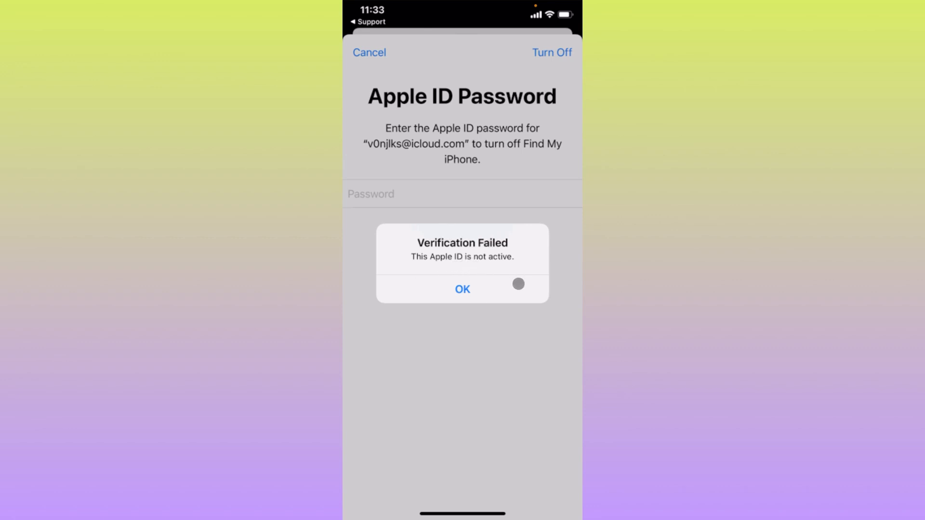
{"action": "mouse_move", "coordinate": [512, 319]}
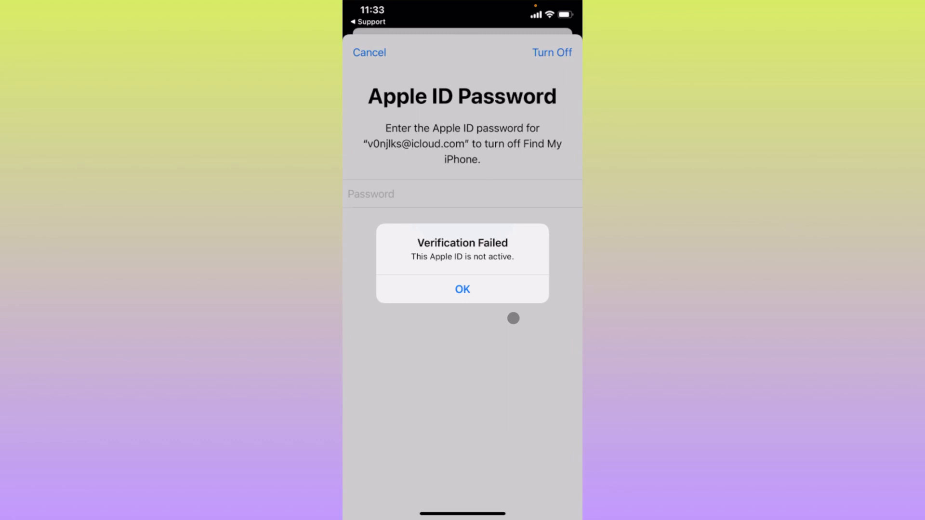
{"action": "mouse_move", "coordinate": [505, 319]}
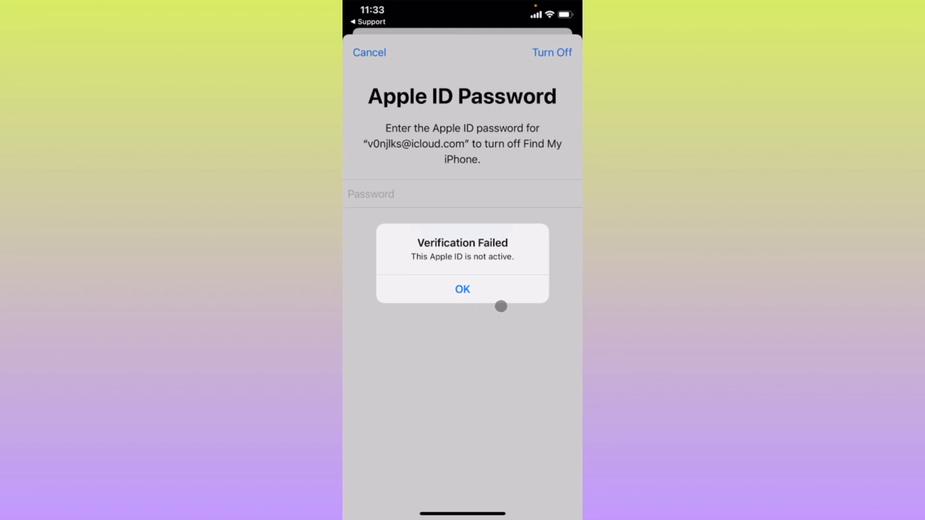
{"action": "mouse_move", "coordinate": [496, 336]}
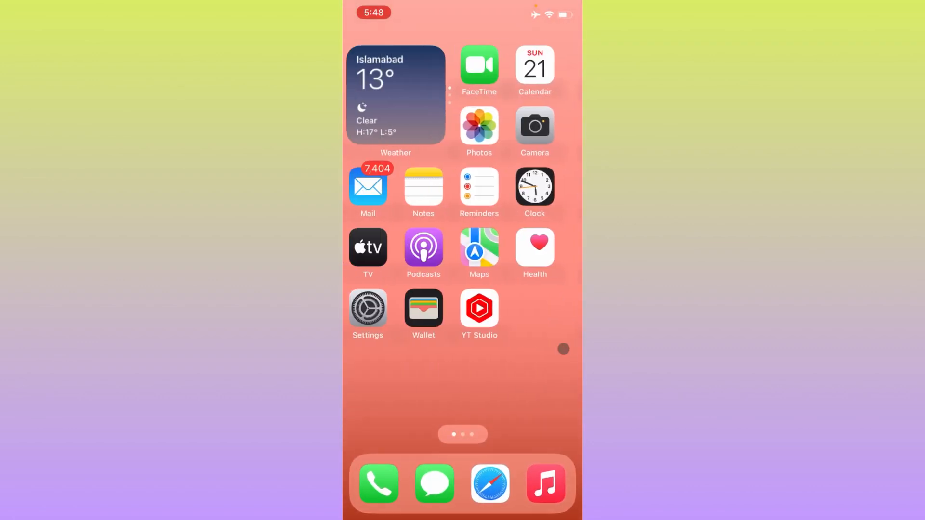
- Open Settings and check Wi-Fi is on and connected to Tenda_58BA08
{"action": "left_click", "coordinate": [367, 308]}
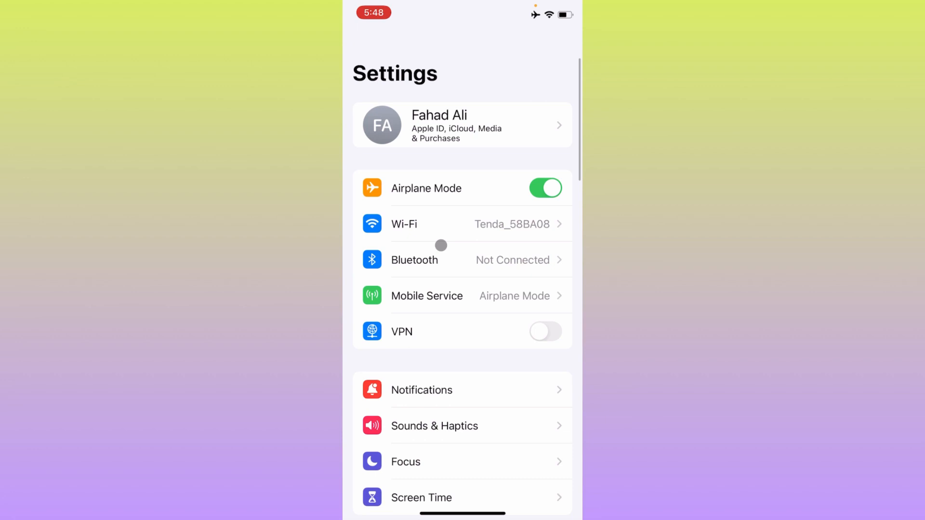
{"action": "left_click", "coordinate": [460, 223]}
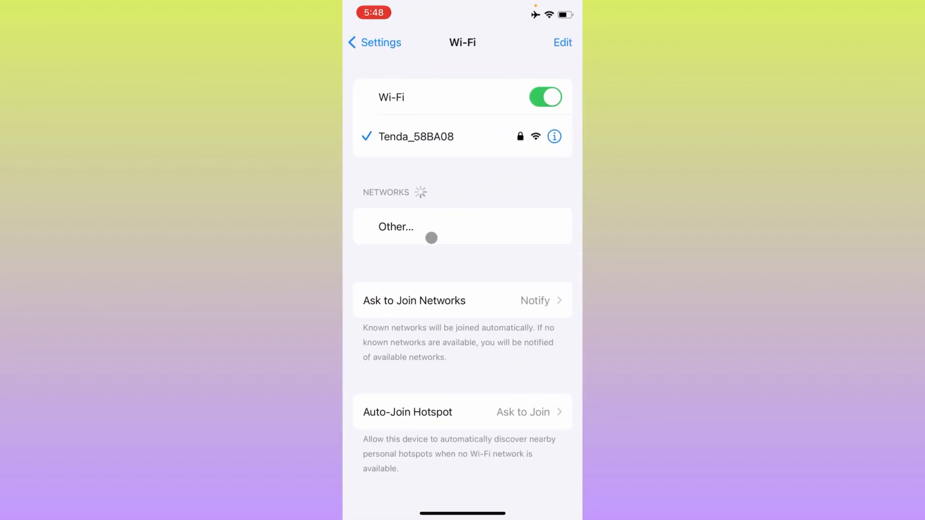
{"action": "mouse_move", "coordinate": [363, 53]}
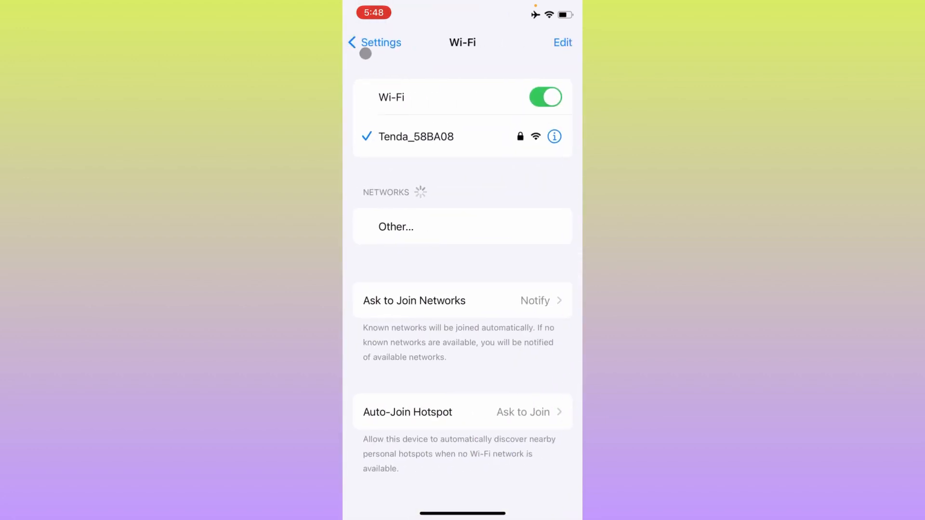
- Verify Screen Time's Content & Privacy Restrictions toggle is off, then back out
{"action": "left_click", "coordinate": [375, 42]}
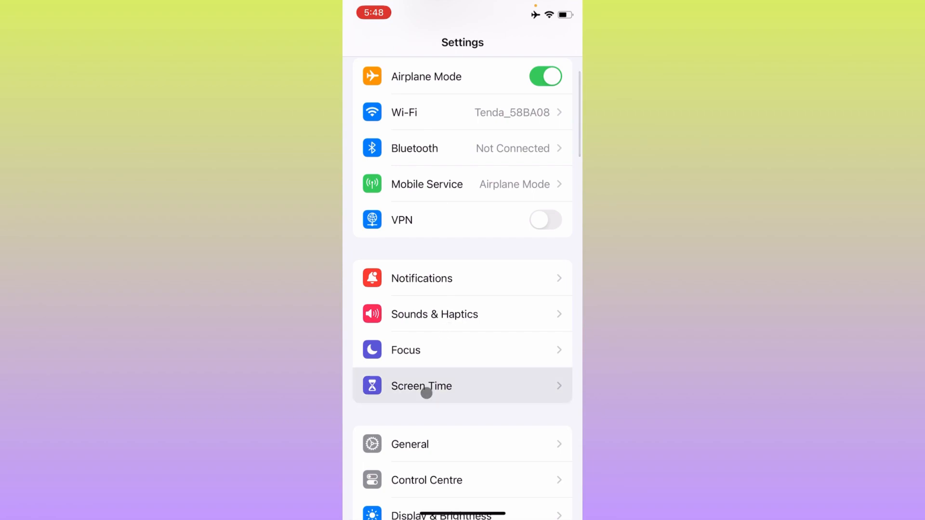
{"action": "left_click", "coordinate": [422, 386]}
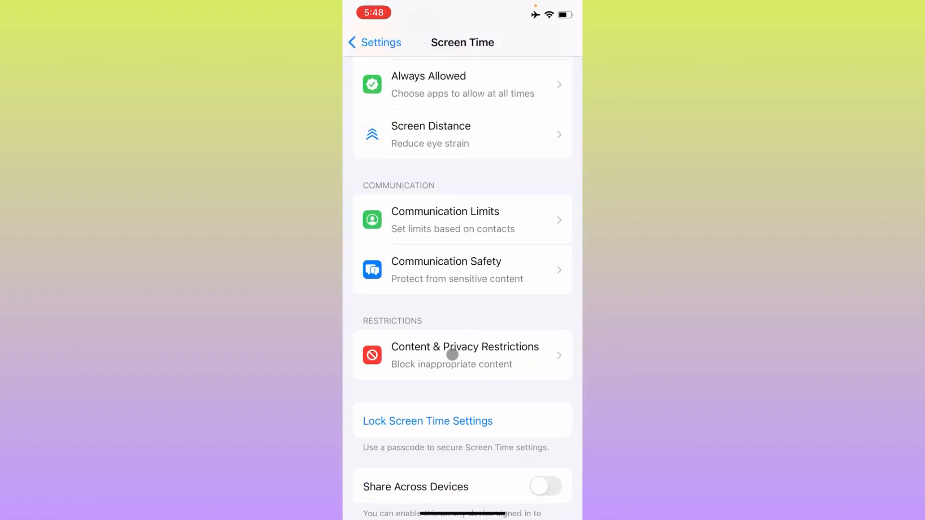
{"action": "left_click", "coordinate": [462, 354]}
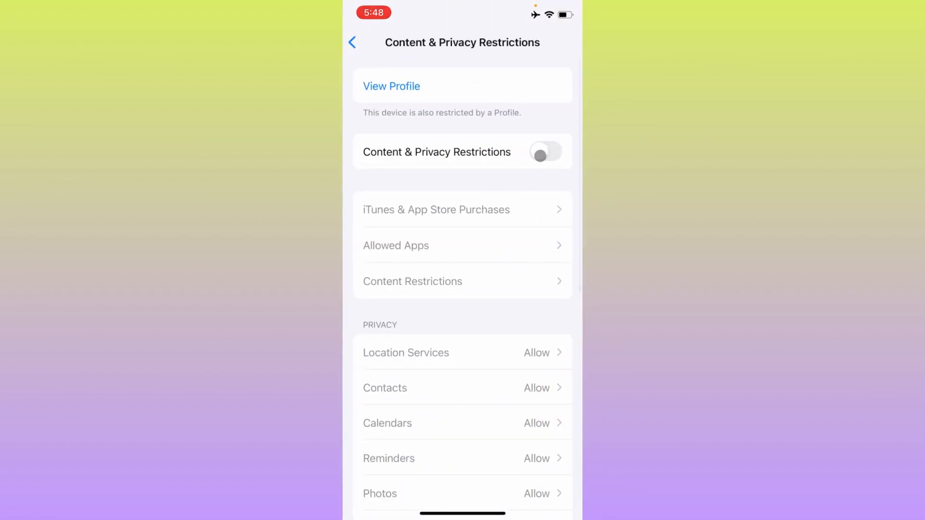
{"action": "left_click", "coordinate": [352, 41]}
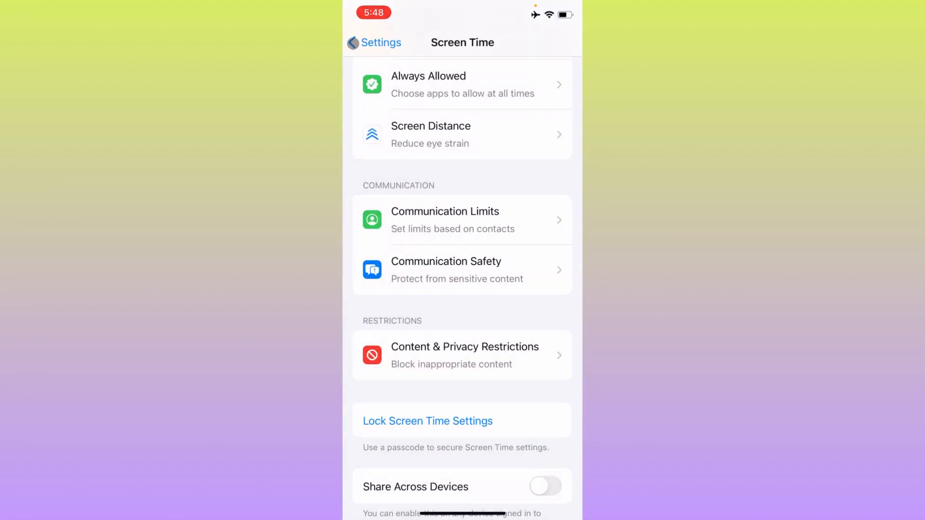
{"action": "left_click", "coordinate": [374, 42]}
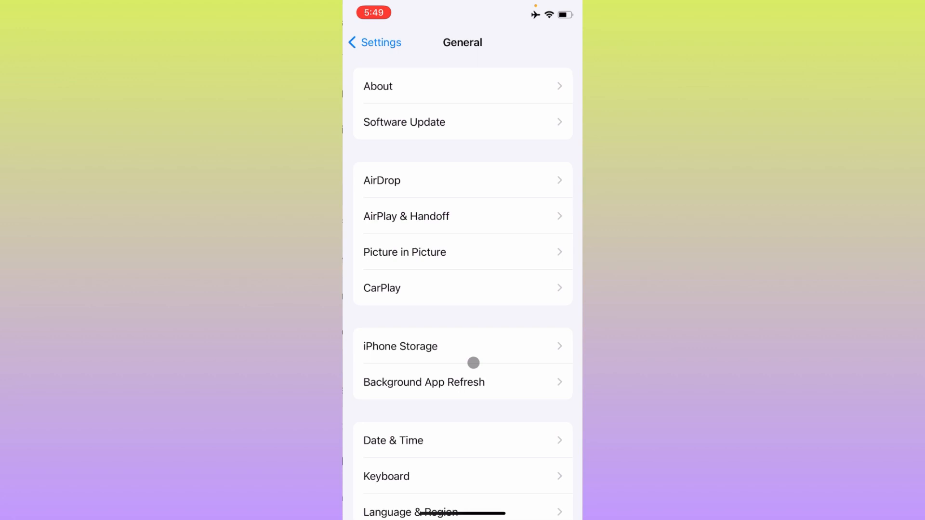
- Check VPN & Device Management shows VPN Not Connected and one configuration profile
{"action": "scroll", "scroll_direction": "down", "scroll_amount": 3}
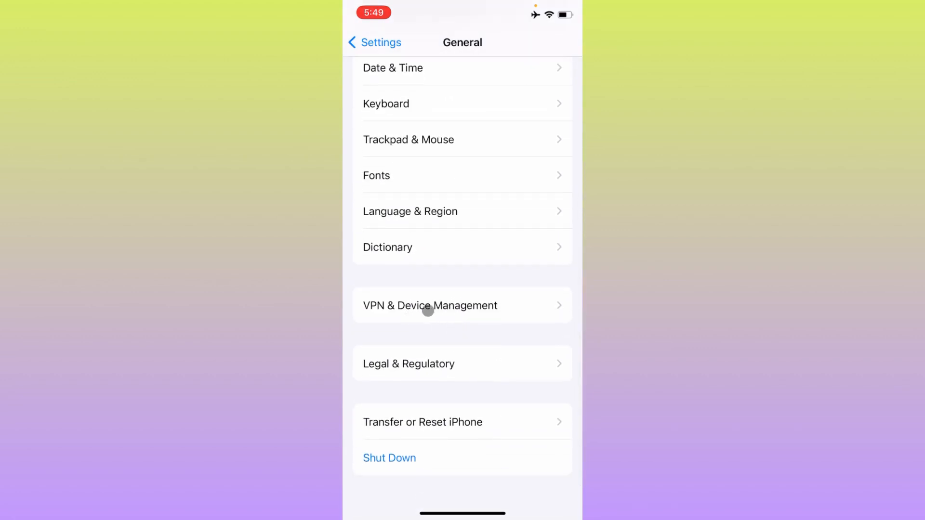
{"action": "left_click", "coordinate": [430, 305]}
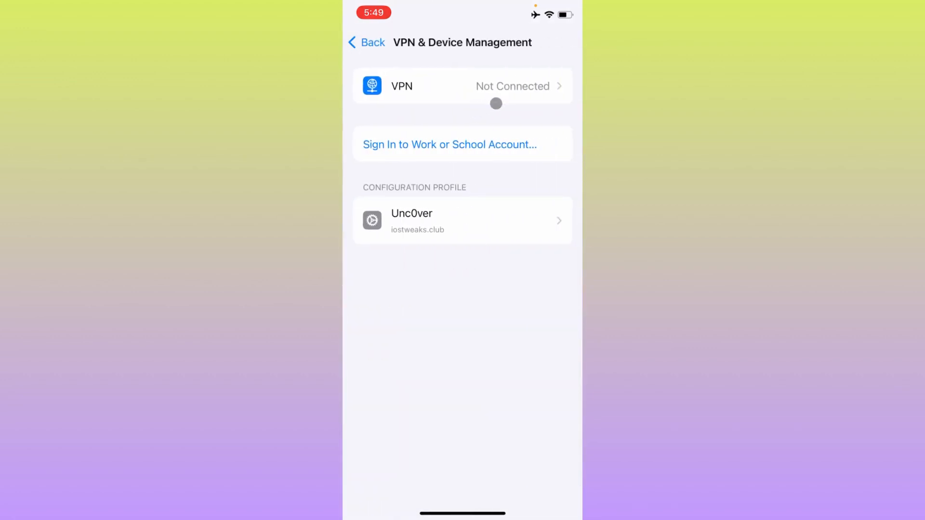
{"action": "left_click", "coordinate": [366, 42]}
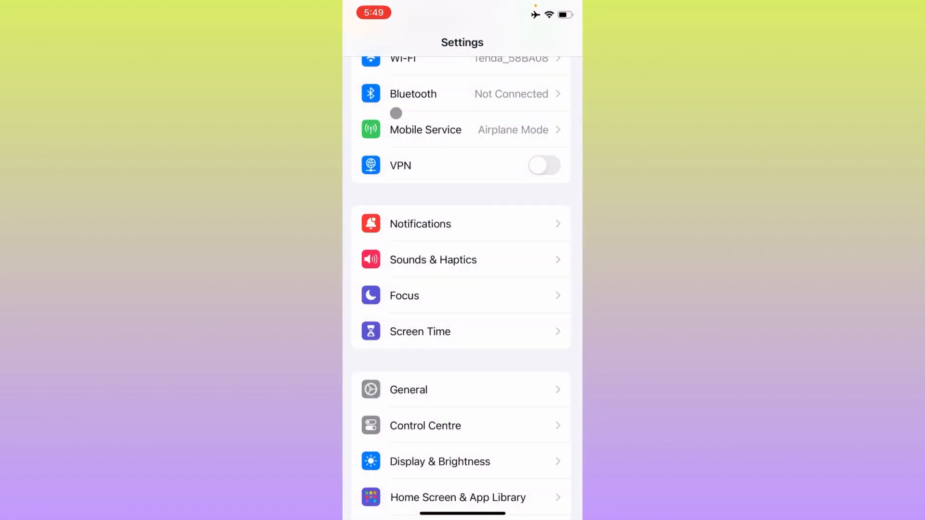
{"action": "scroll", "scroll_direction": "down", "scroll_amount": 3}
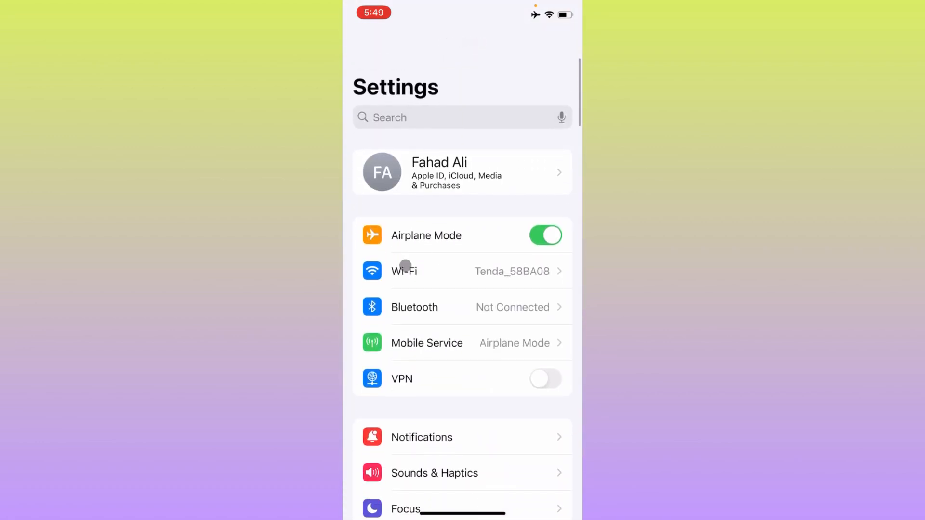
- Open the Apple ID's Sign-In & Security page and verify Two-Factor Authentication is On
{"action": "scroll", "scroll_direction": "up", "scroll_amount": 3}
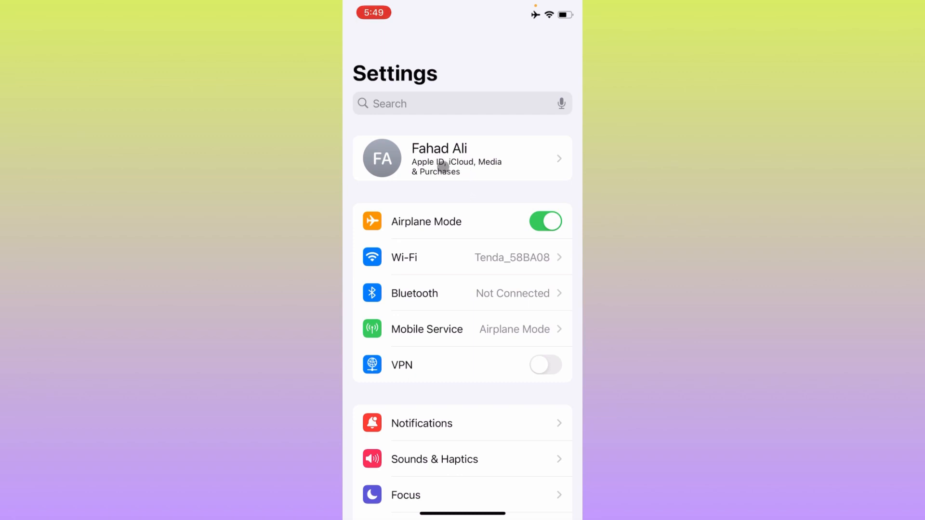
{"action": "left_click", "coordinate": [462, 158]}
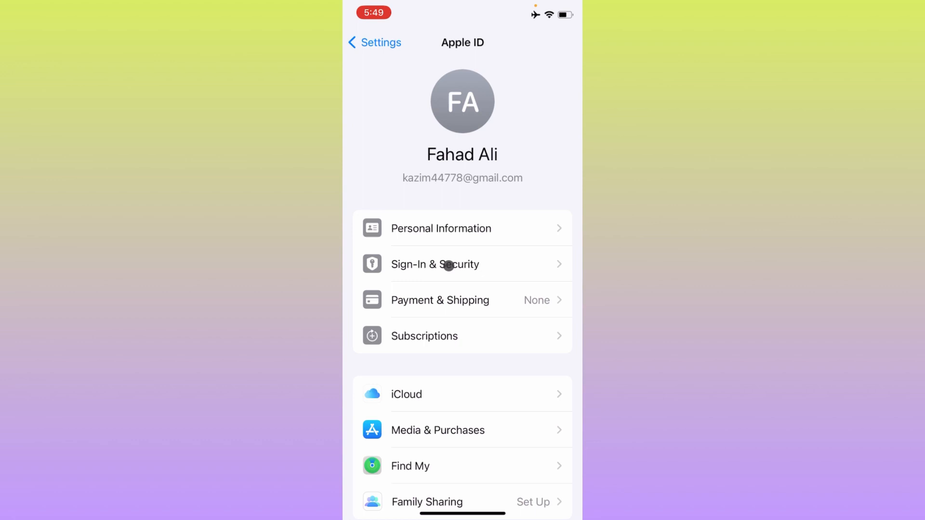
{"action": "left_click", "coordinate": [463, 263]}
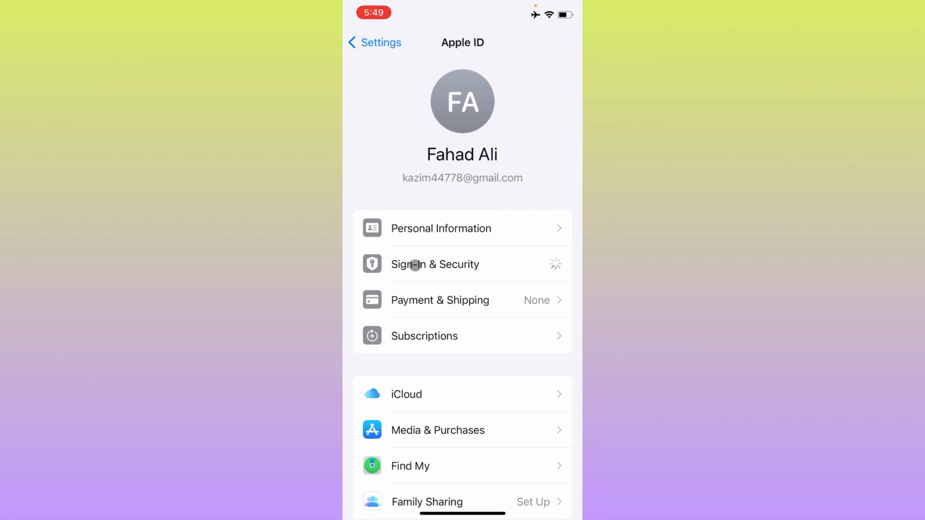
{"action": "left_click", "coordinate": [435, 264]}
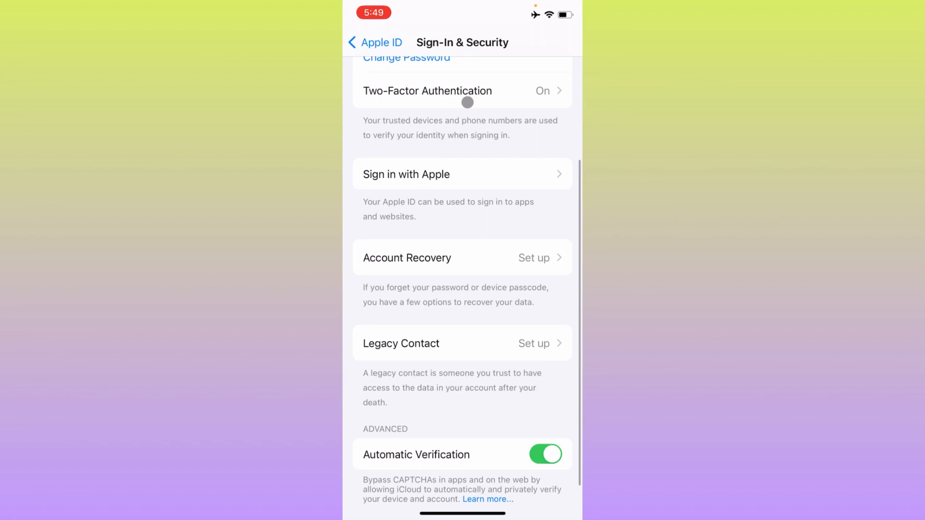
{"action": "left_click", "coordinate": [375, 42]}
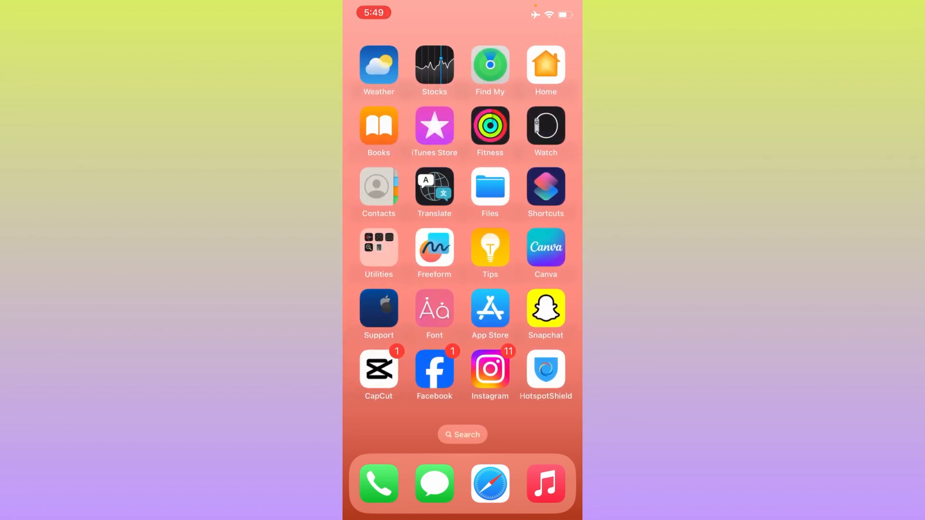
- View Apple Support's App Store call numbers and hours, then close the support pages
{"action": "left_click", "coordinate": [378, 309]}
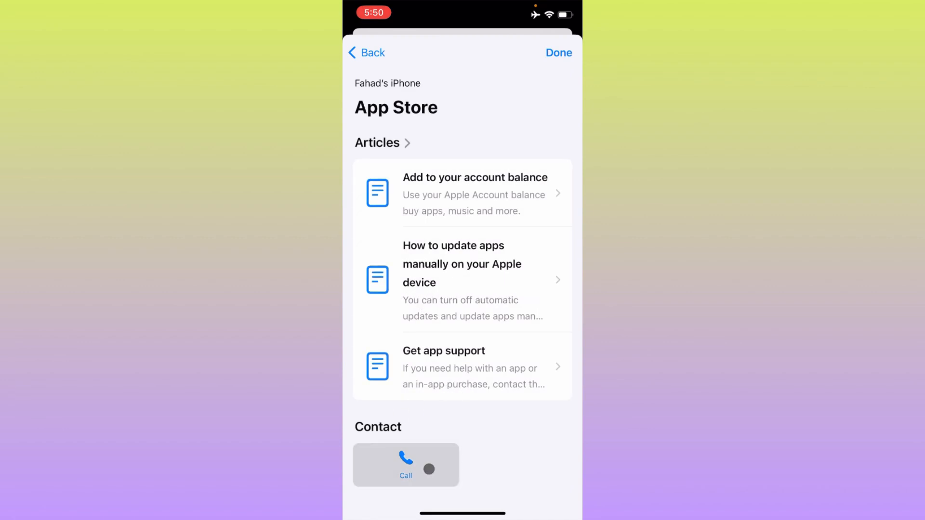
{"action": "left_click", "coordinate": [406, 465]}
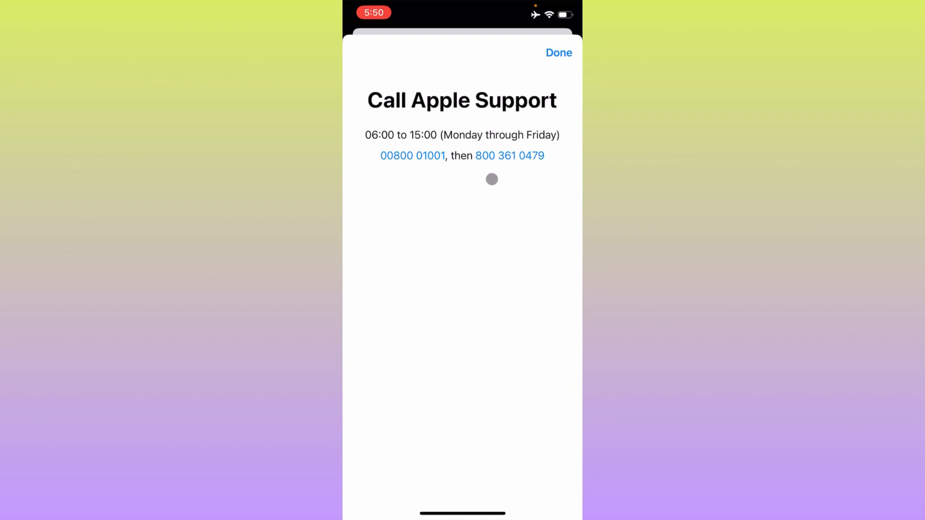
{"action": "left_click", "coordinate": [365, 52]}
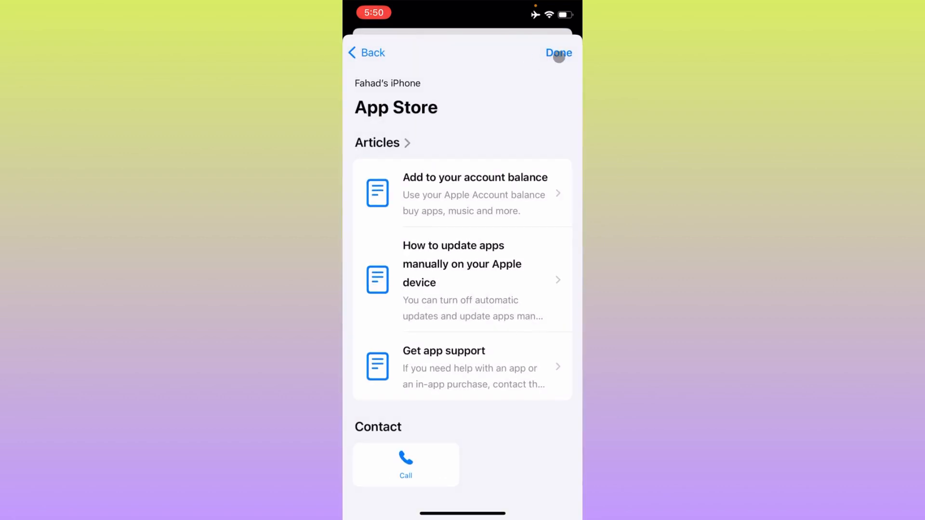
{"action": "left_click", "coordinate": [557, 53]}
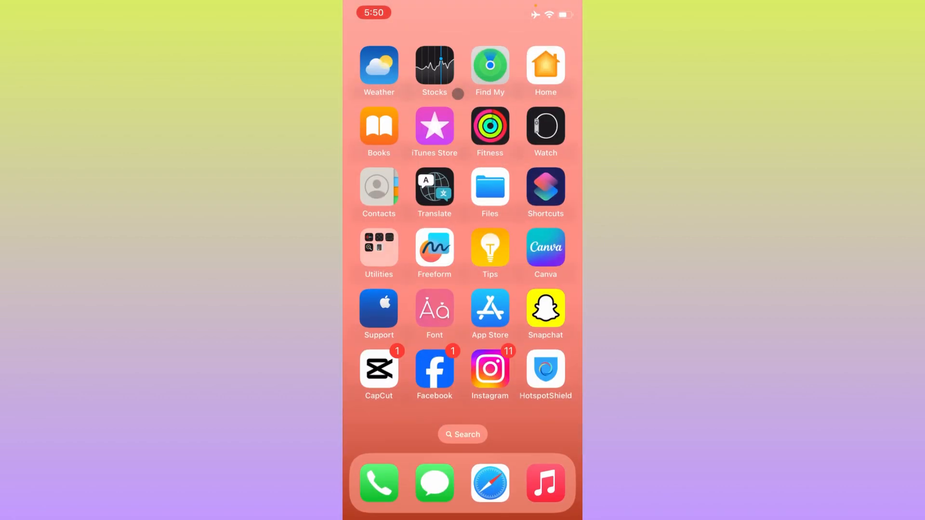